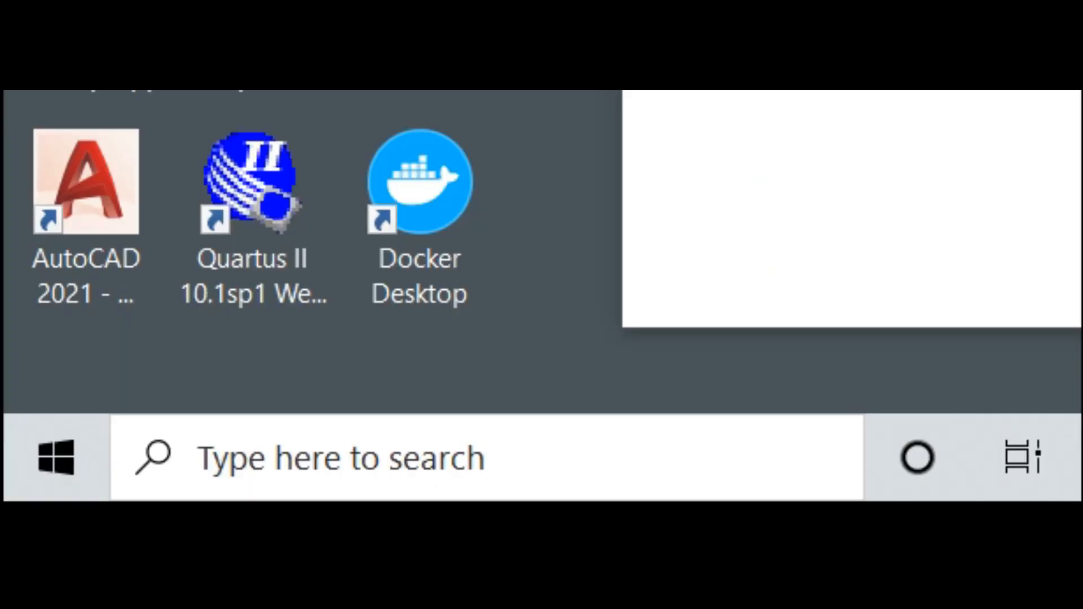
- Search Windows for 'command' to launch Command Prompt
left_click(483, 457)
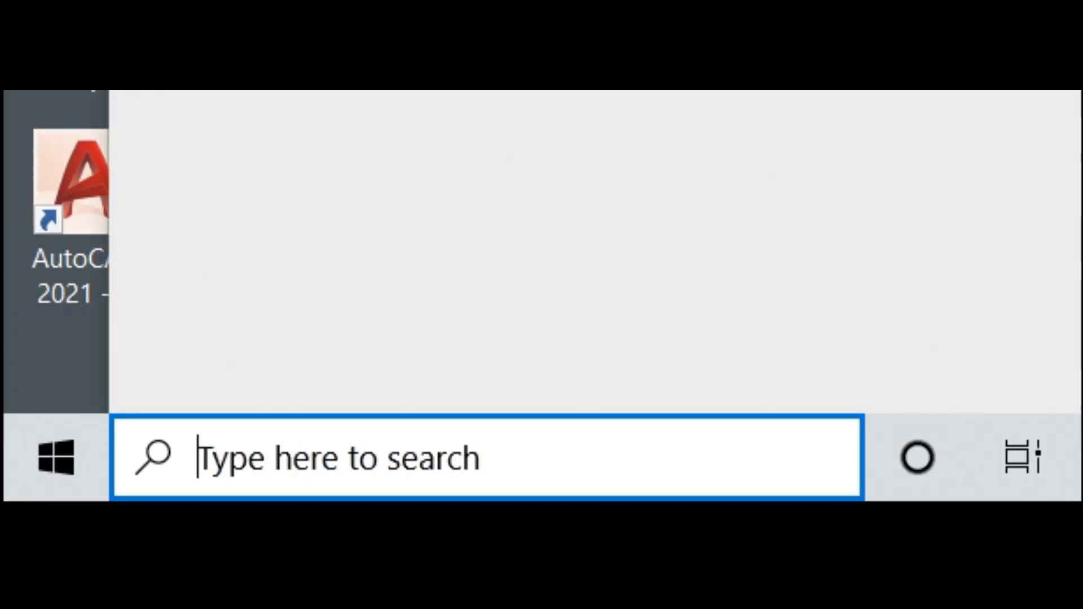
type("command")
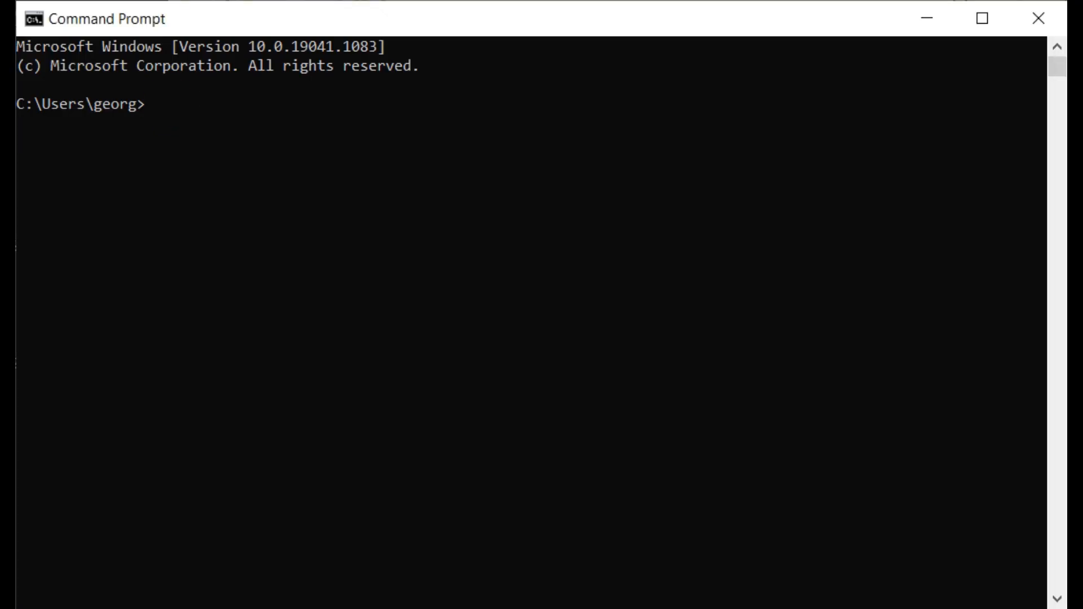
- Run ipconfig in Command Prompt to find the PC's local IP address
type("ip")
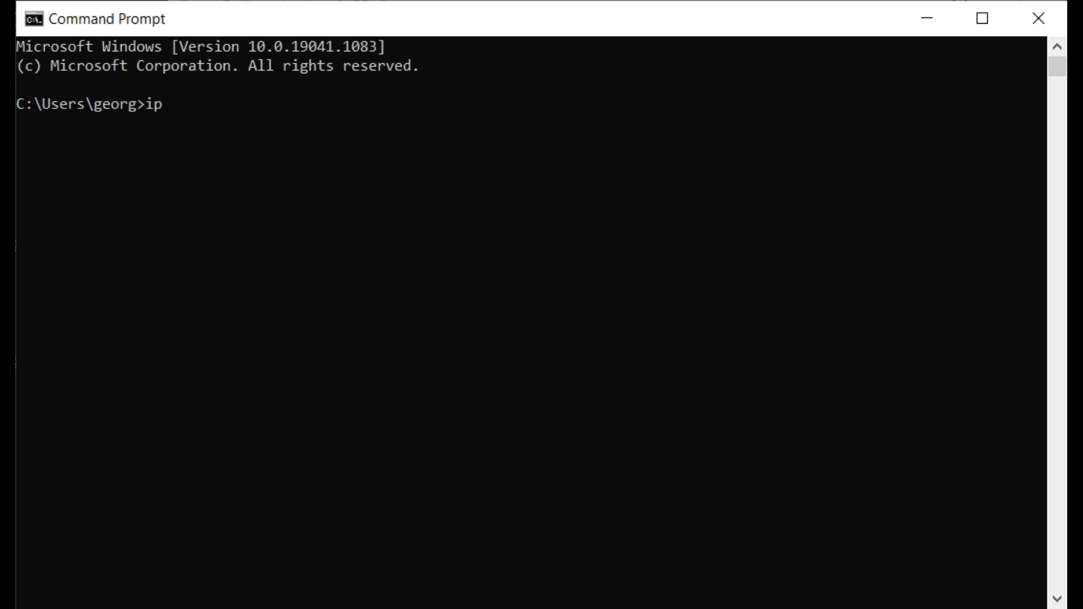
type("confi")
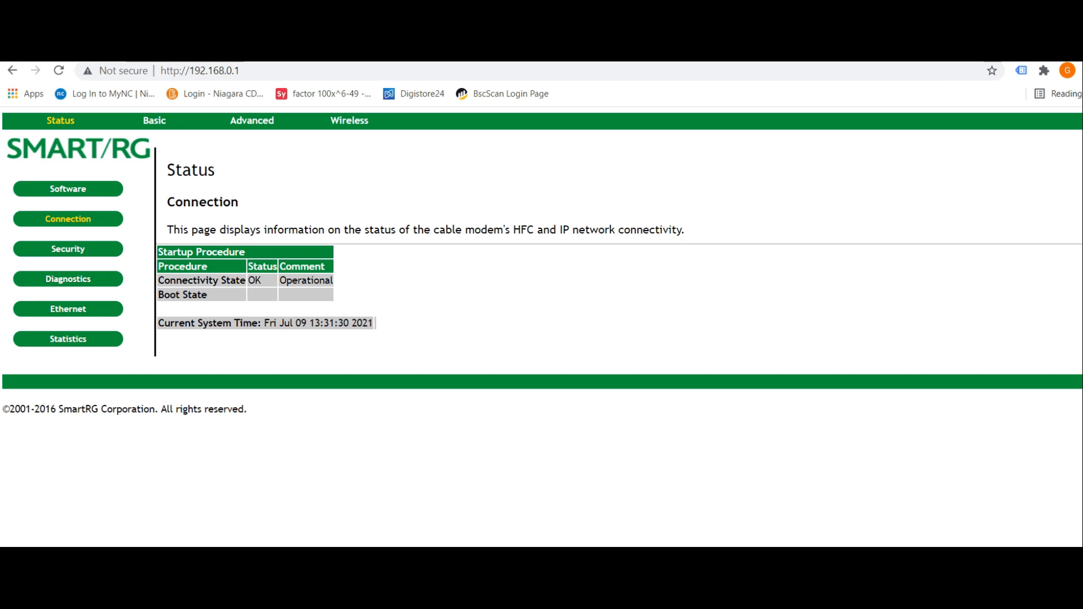
- Go to Advanced > Forwarding to view the 31400–31409 TCP rule to 192.168.0.19
left_click(251, 120)
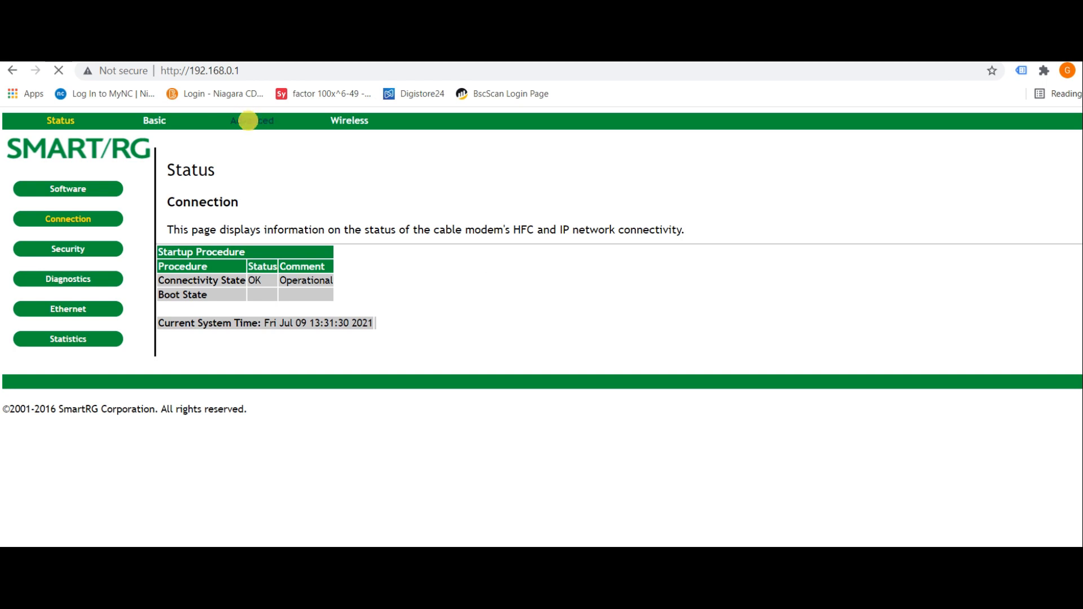
left_click(255, 120)
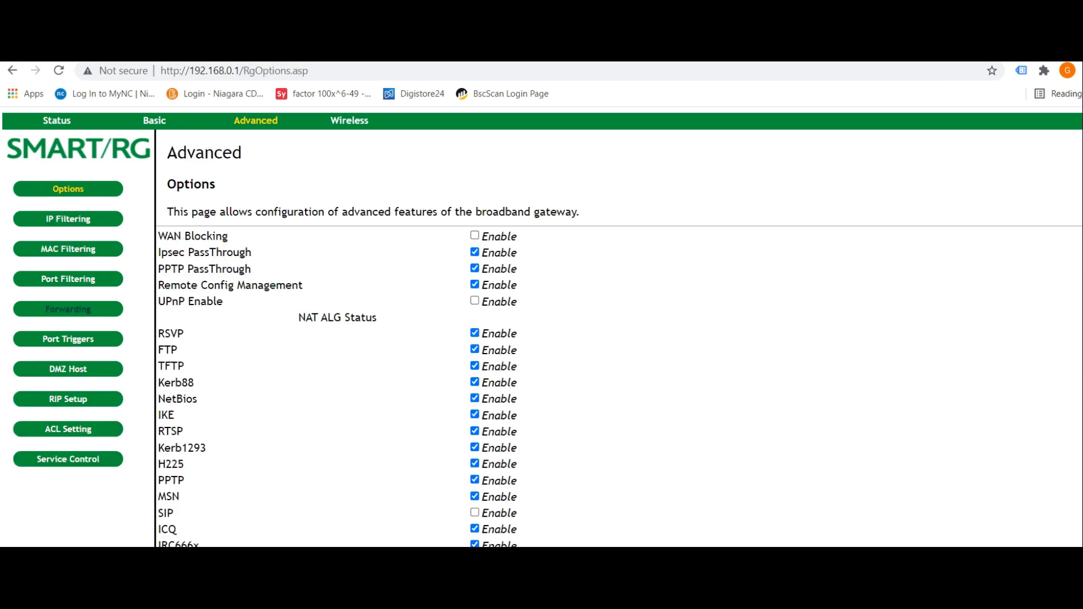
left_click(68, 308)
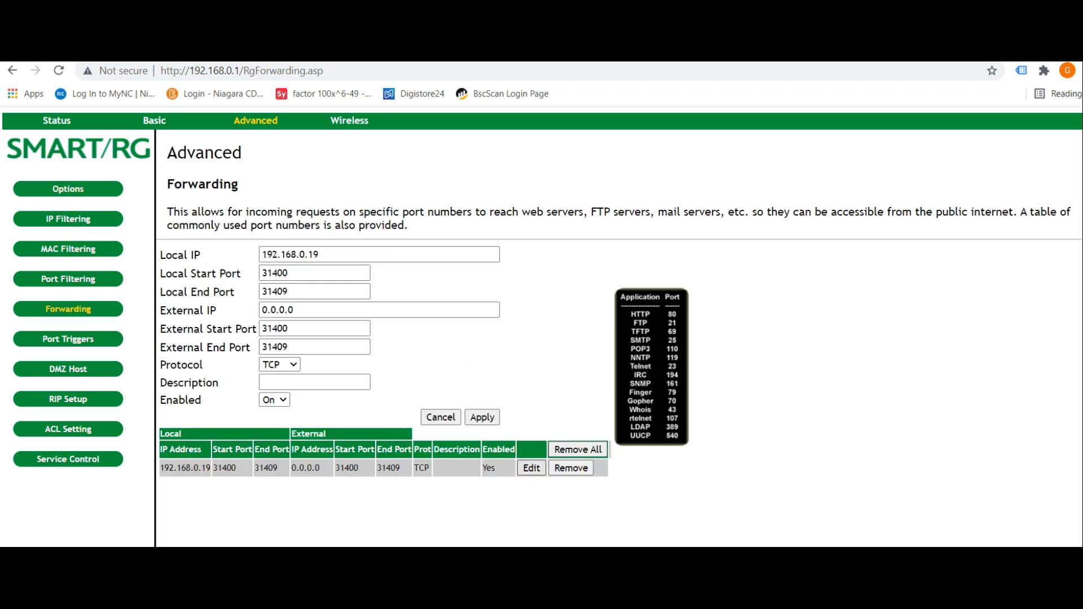
left_click(530, 468)
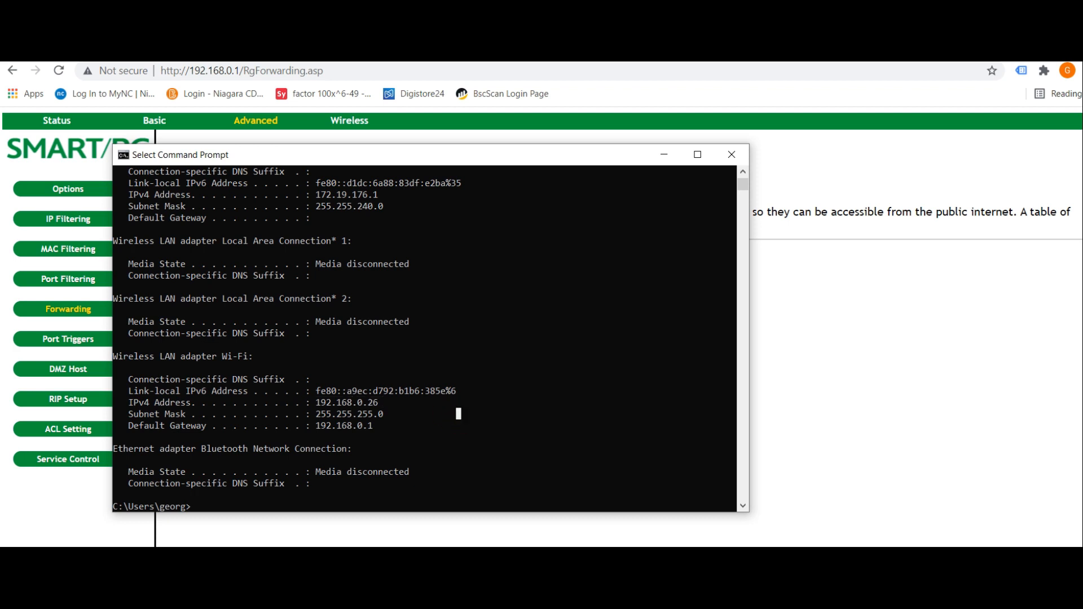
double_click(348, 403)
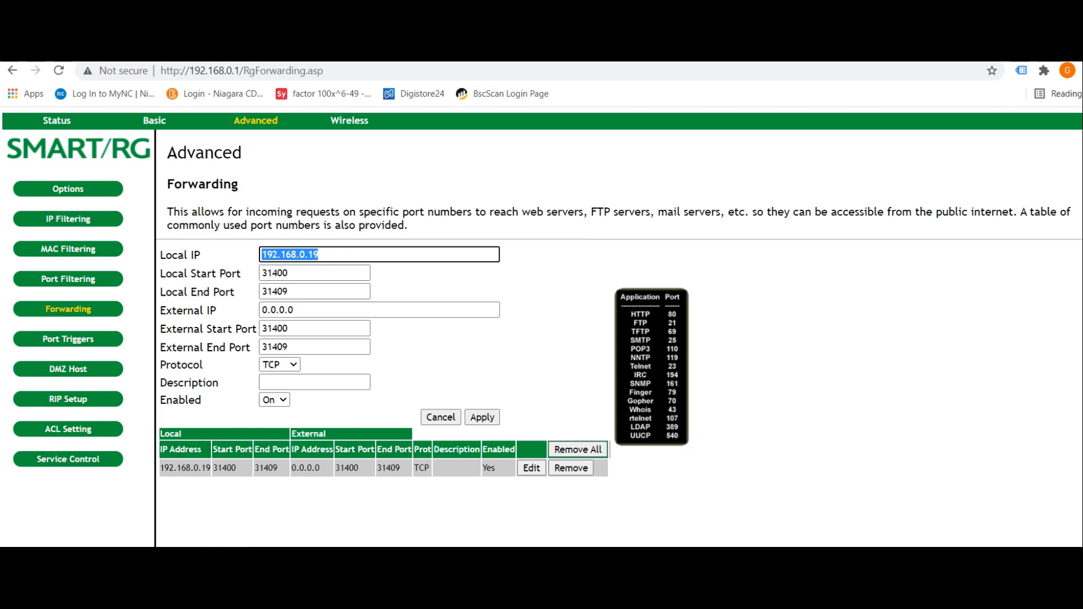
type("192.168.0.26")
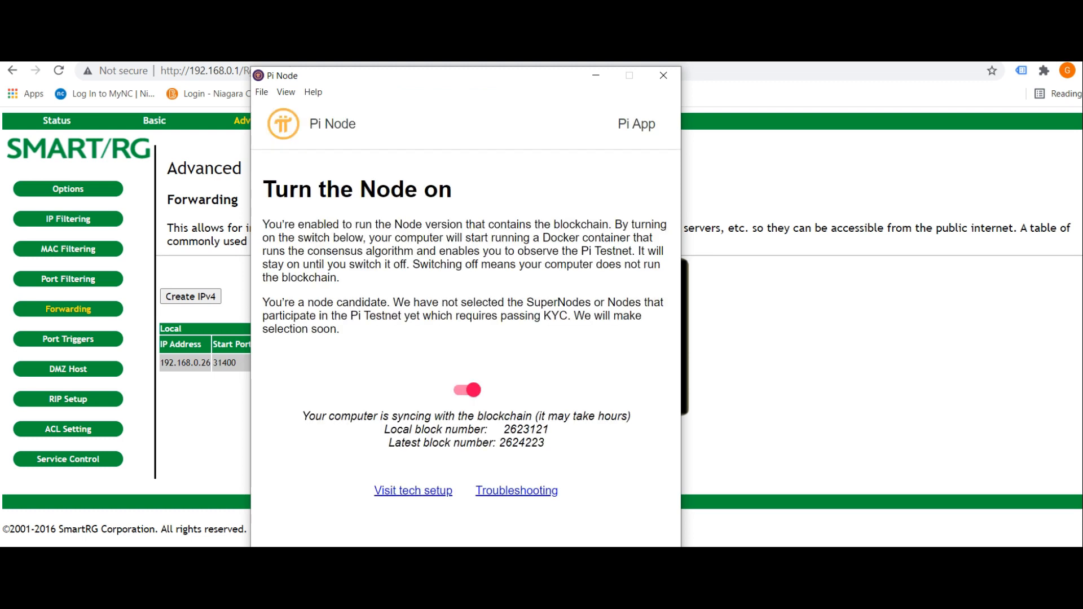
- Read Pi Node's tech setup section on required open router ports
double_click(538, 429)
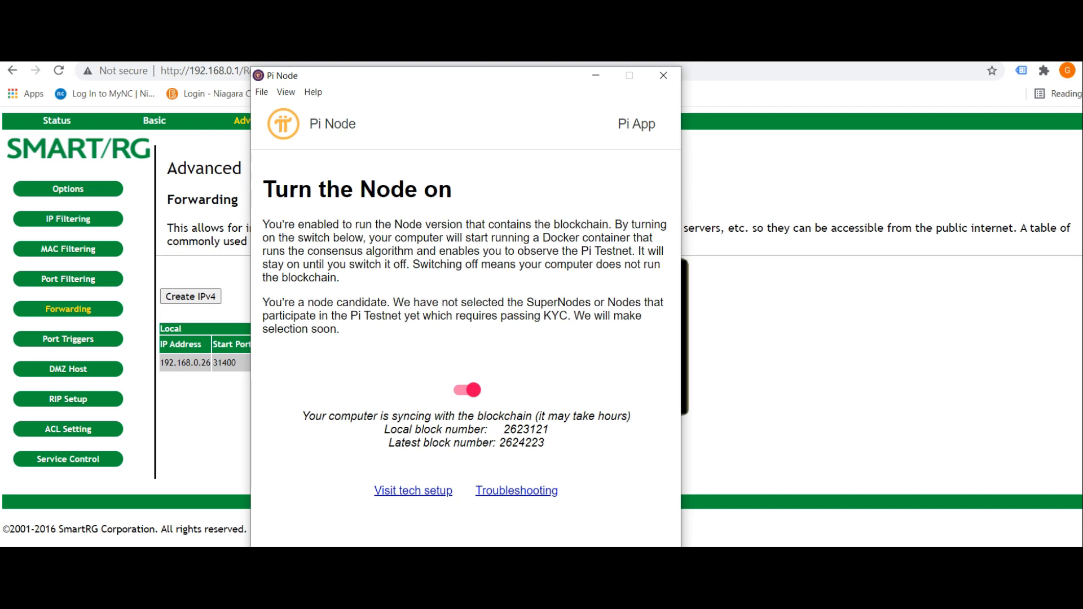
left_click(466, 390)
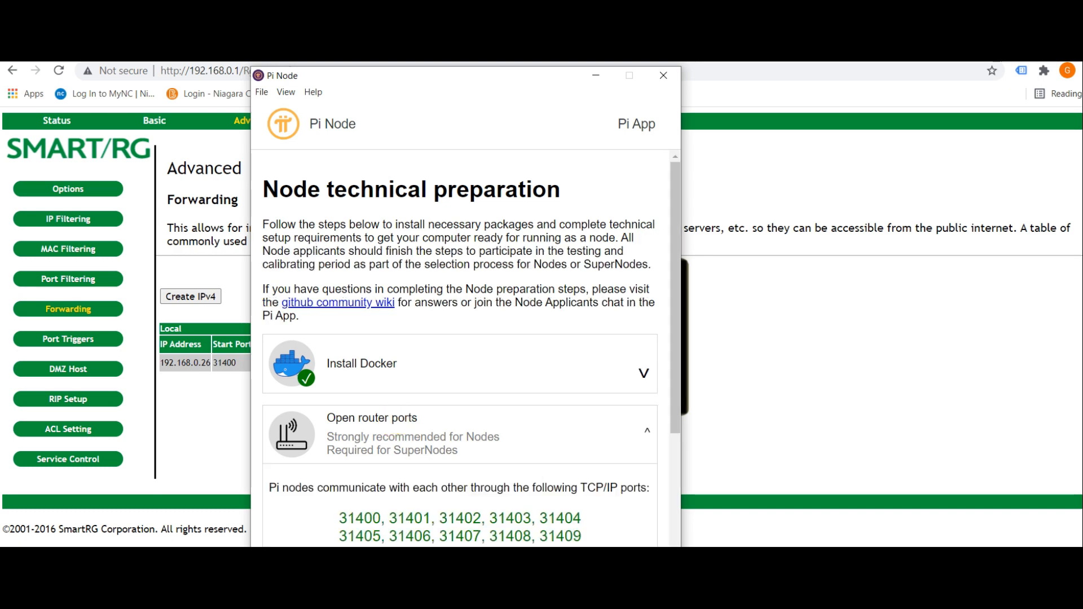
scroll("down", 3)
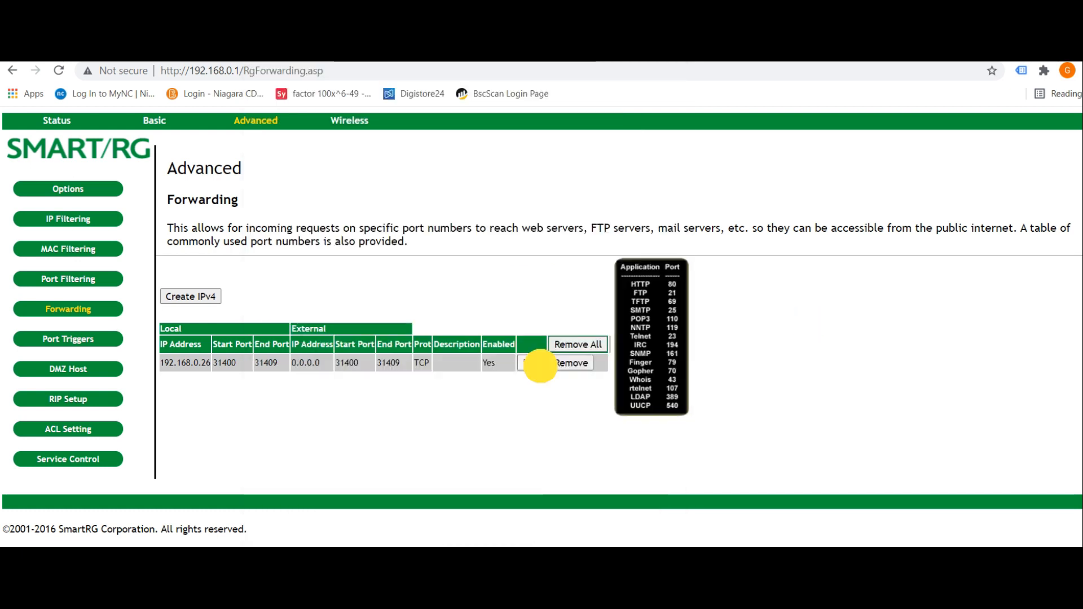
- Edit the 192.168.0.26 rule, trying protocol BOTH before reselecting TCP
left_click(531, 362)
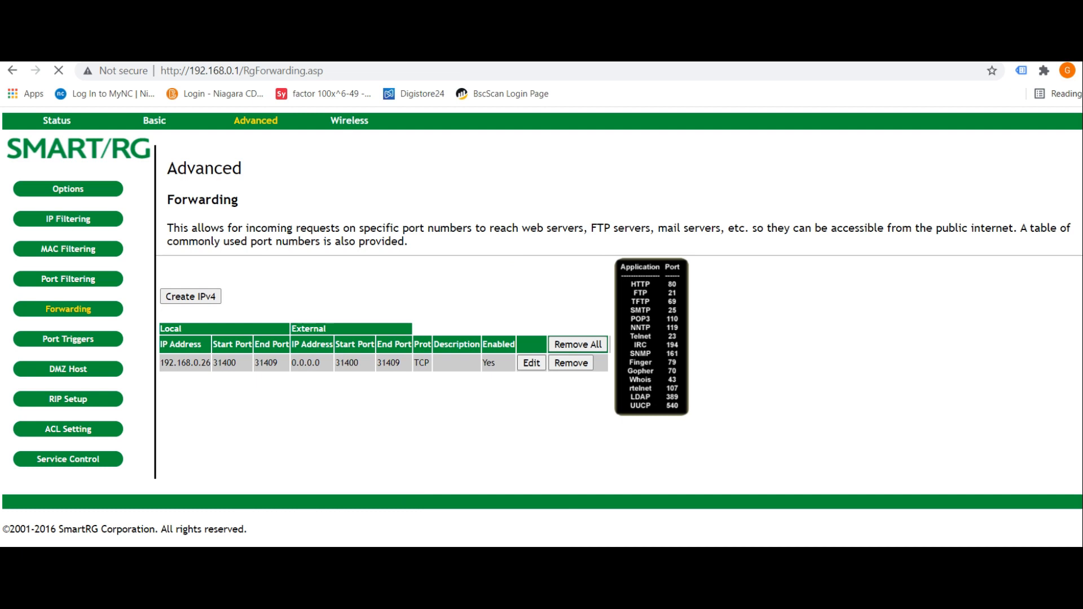
left_click(531, 363)
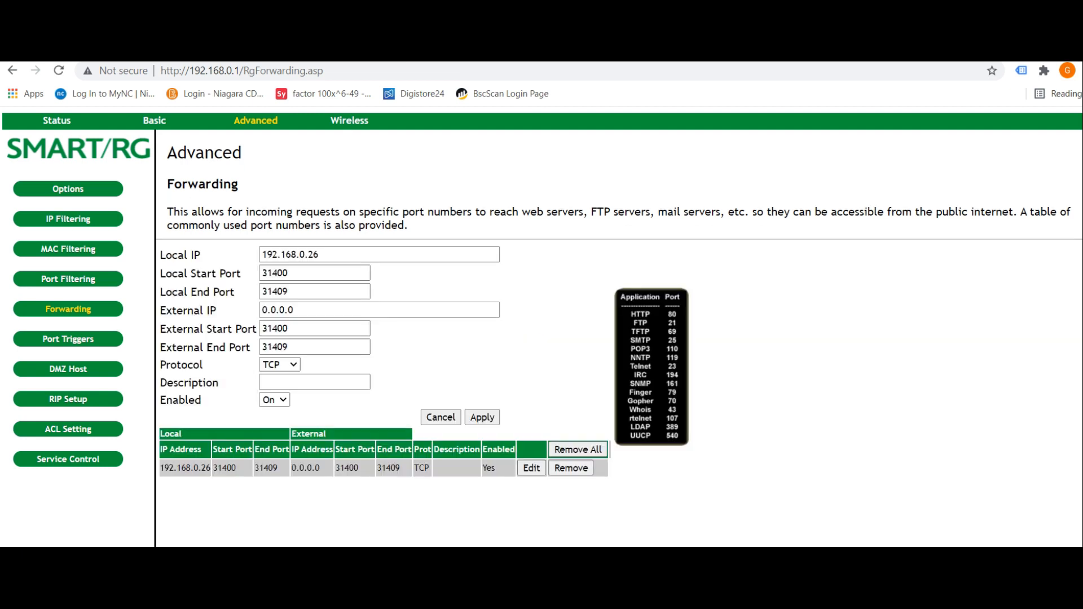
left_click(279, 364)
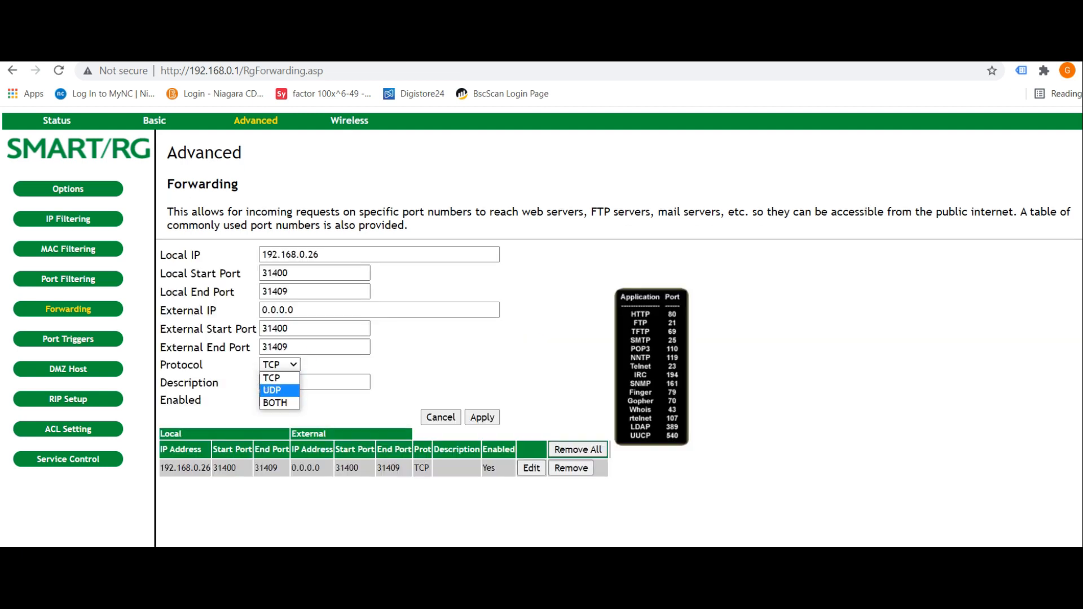
left_click(275, 402)
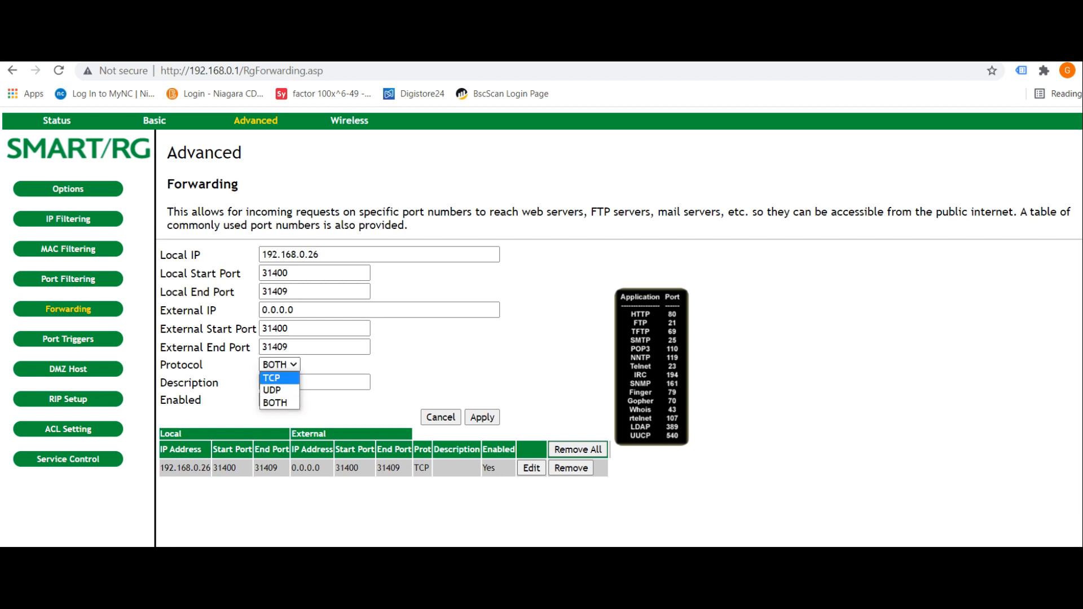
left_click(270, 378)
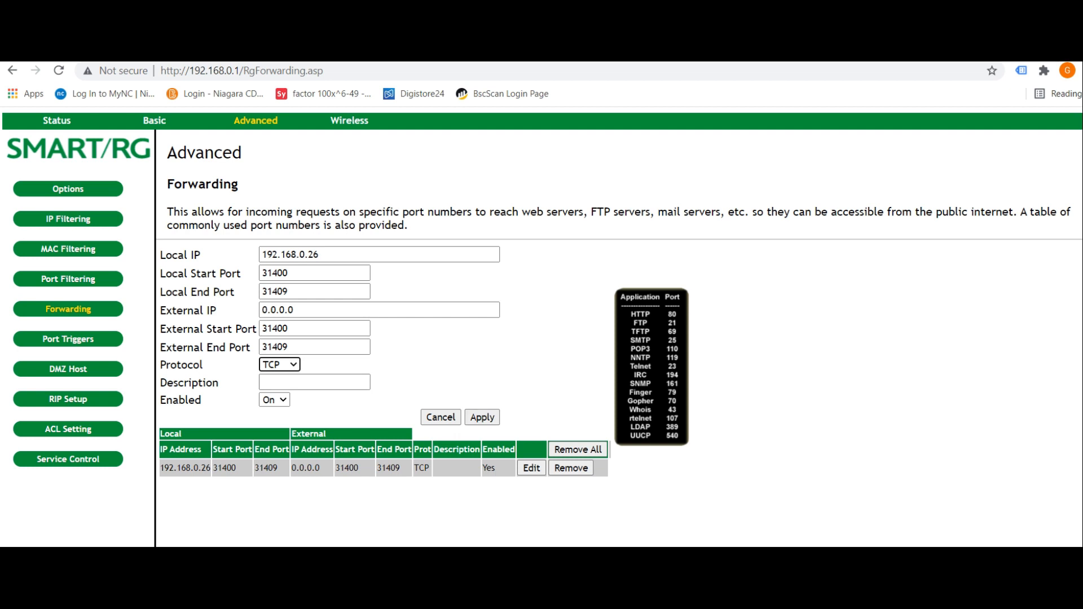